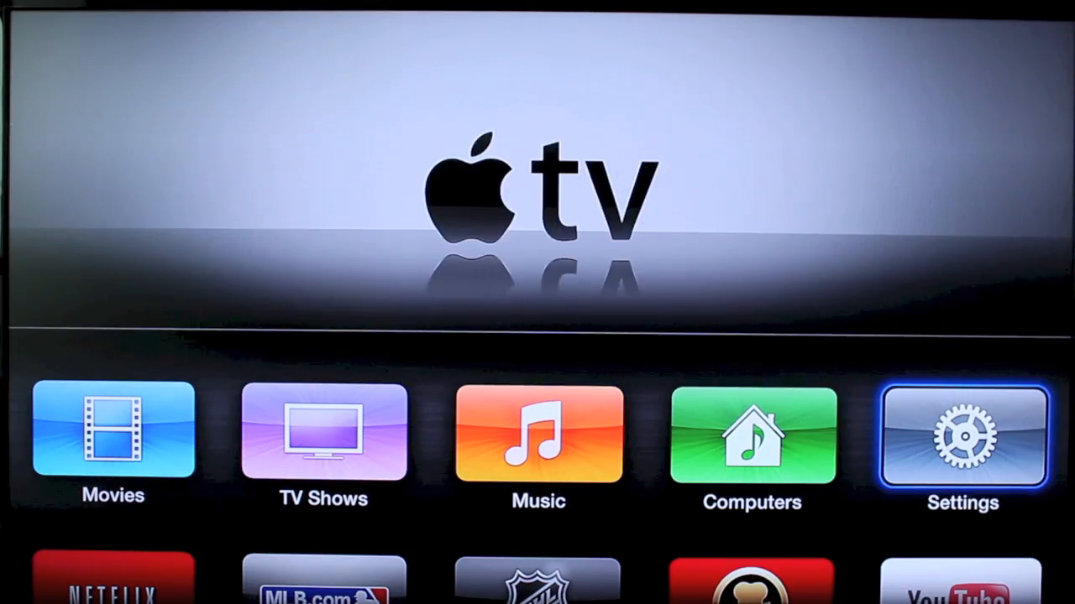
Step: Mirror the iPhone to Apple TV with Mirroring on, then close the AirPlay sheet
{"action": "left_click", "coordinate": [962, 436]}
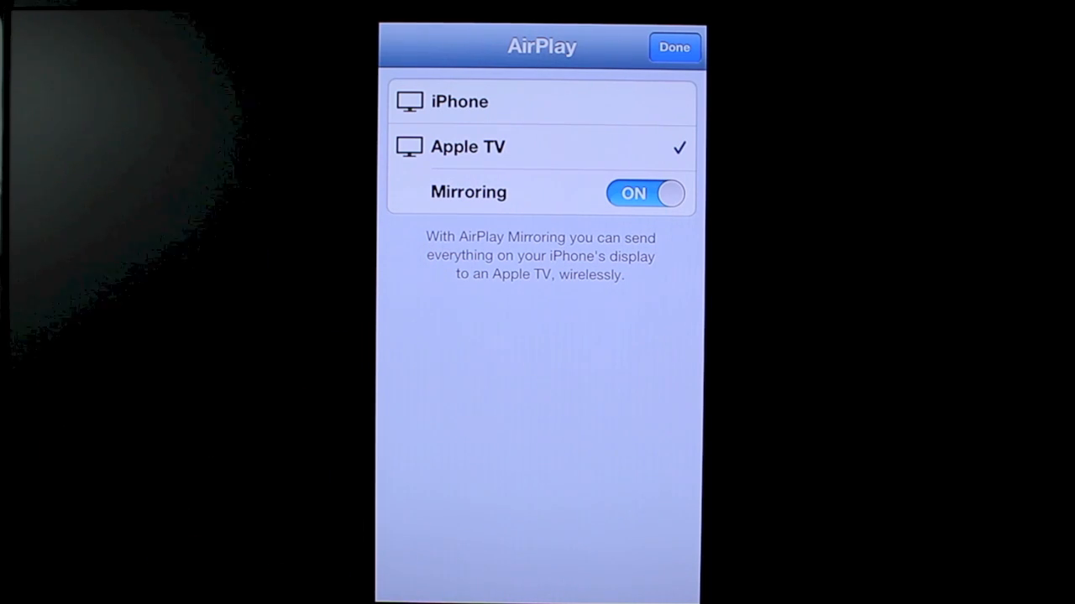
{"action": "left_click", "coordinate": [674, 47]}
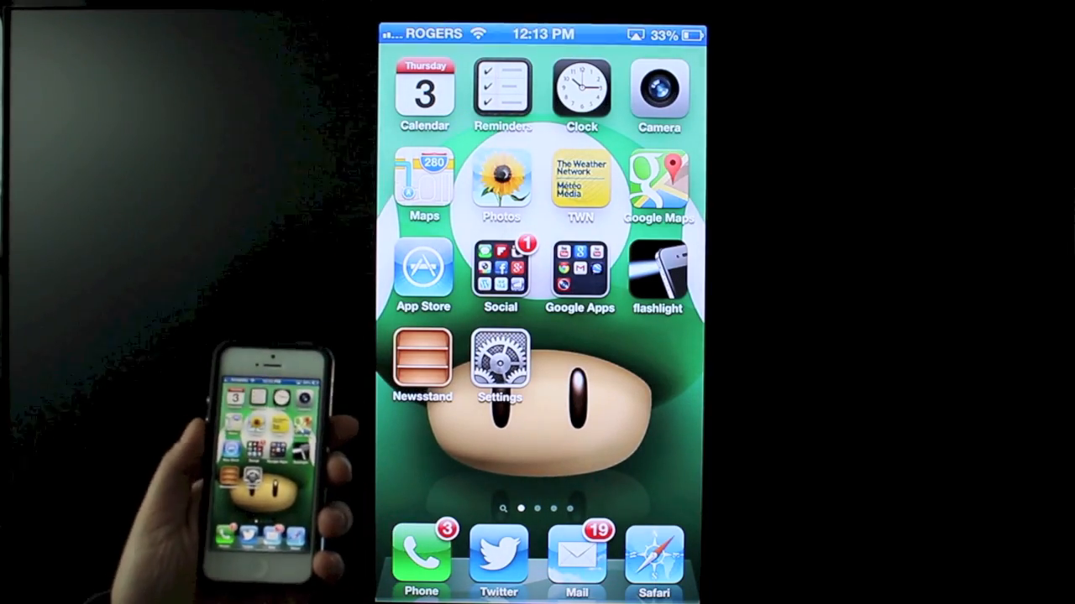
Step: Open YouTube from the Google Apps folder and play '2013: What's Next for Apple'
{"action": "scroll", "scroll_direction": "left", "scroll_amount": 3}
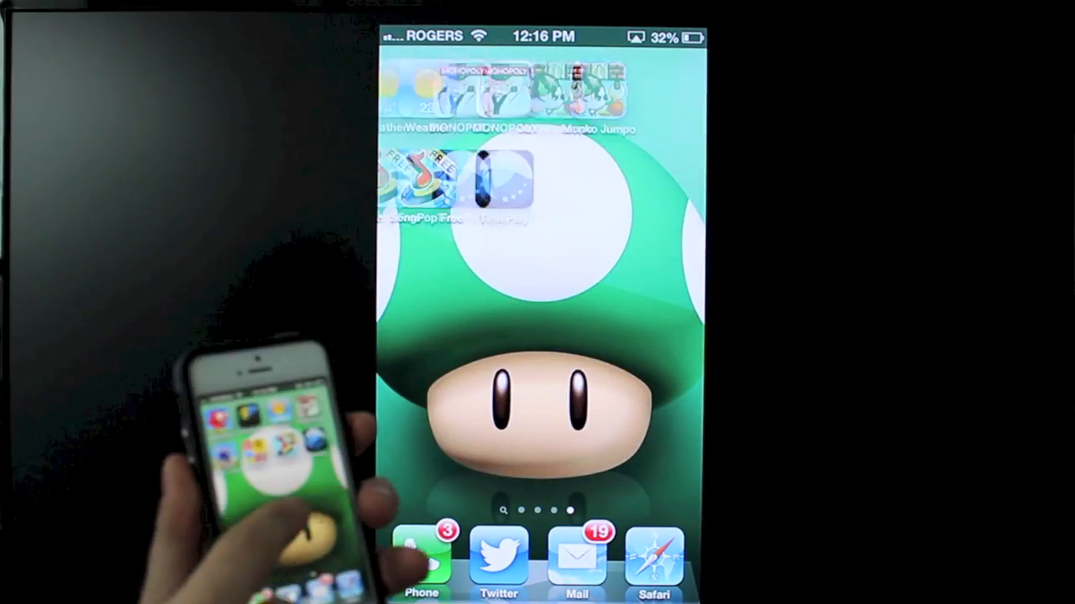
{"action": "scroll", "scroll_direction": "left", "scroll_amount": 3}
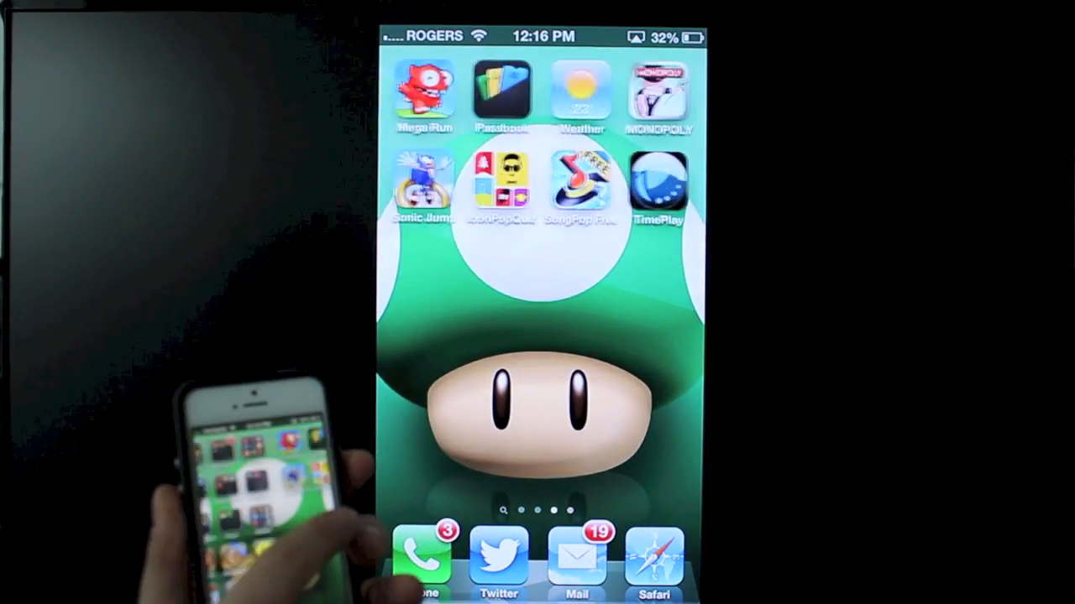
{"action": "scroll", "scroll_direction": "left", "scroll_amount": 3}
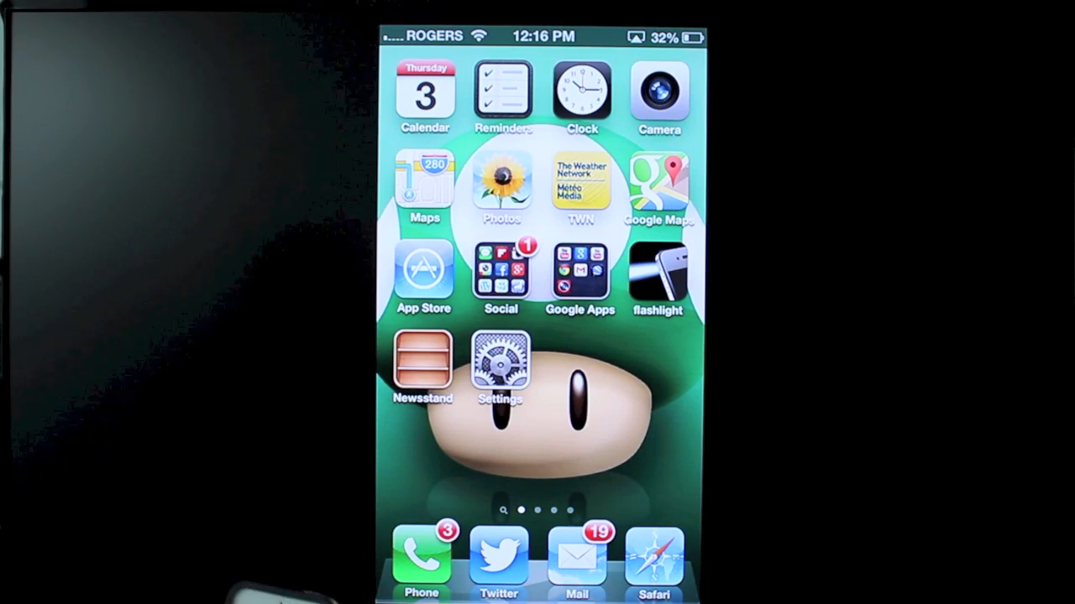
{"action": "left_click", "coordinate": [579, 271]}
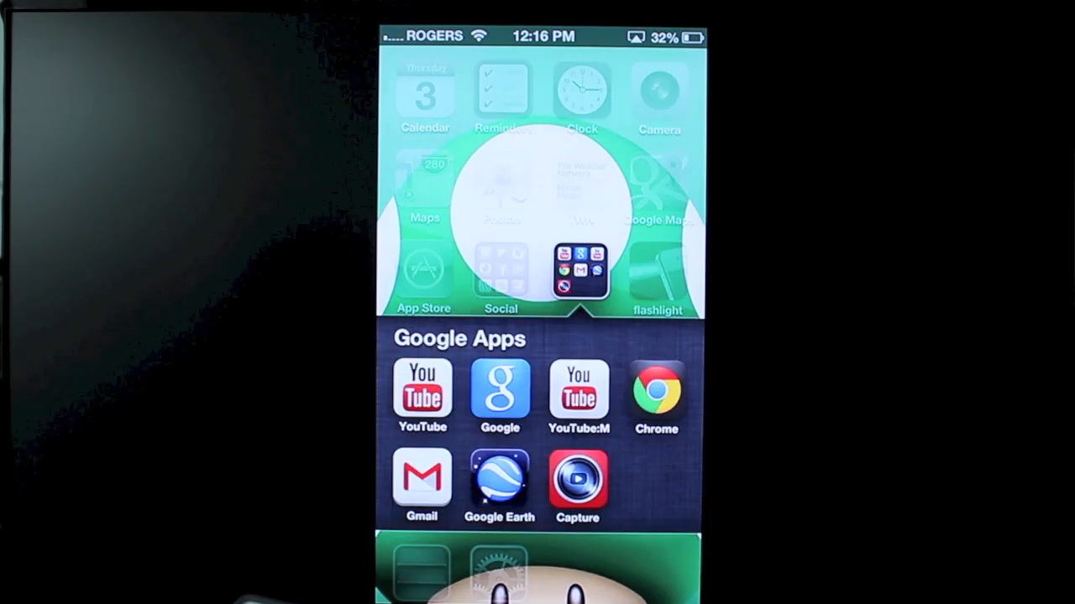
{"action": "left_click", "coordinate": [422, 394]}
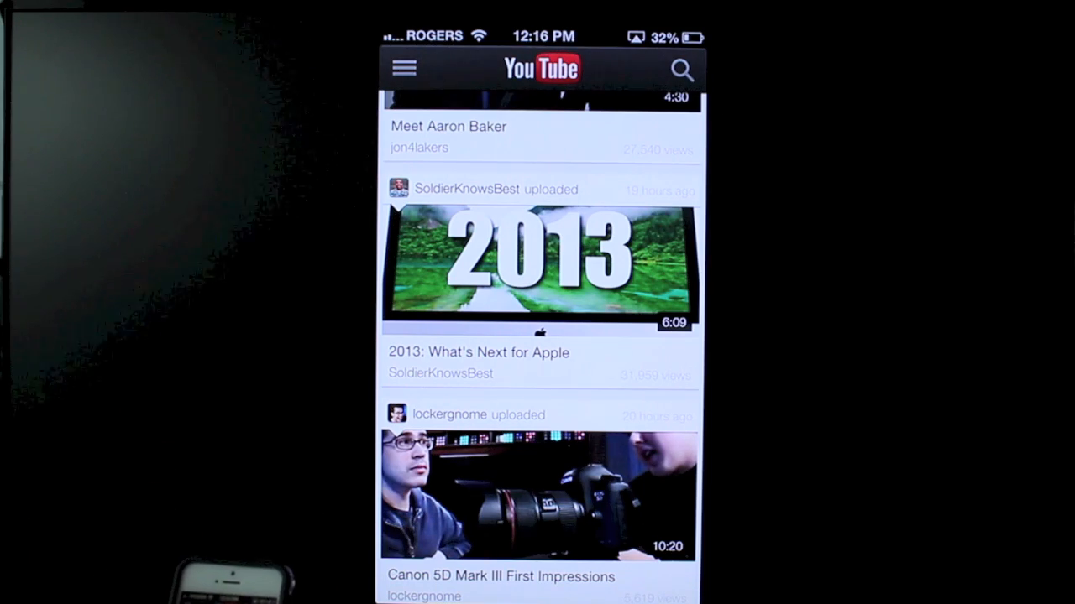
{"action": "left_click", "coordinate": [542, 268]}
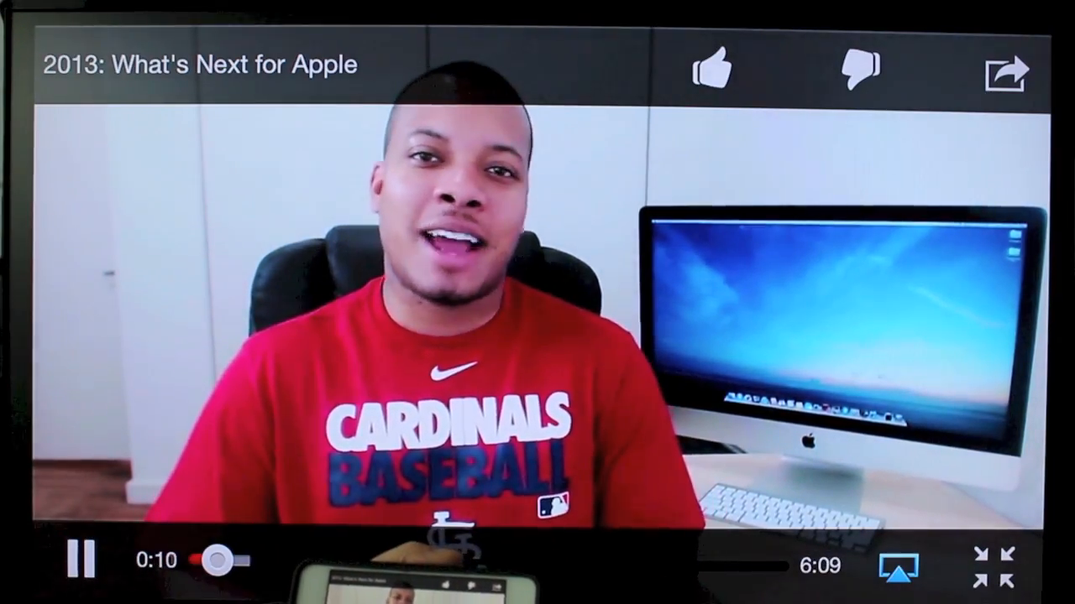
Step: Drag the video progress slider ahead to 3:55 of 6:09
{"action": "left_click_drag", "start_coordinate": [216, 561], "coordinate": [571, 561]}
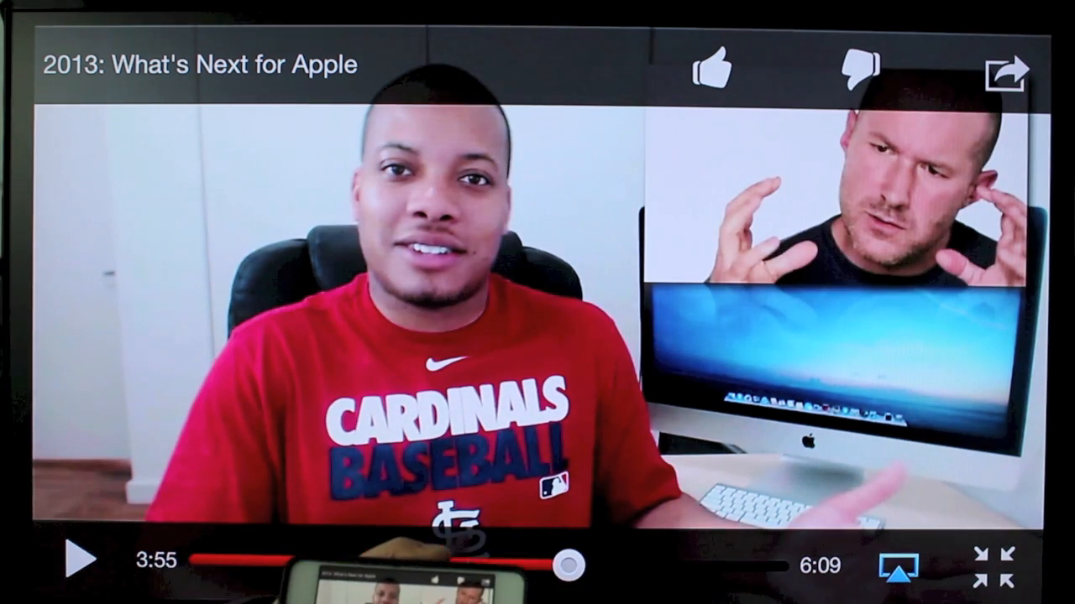